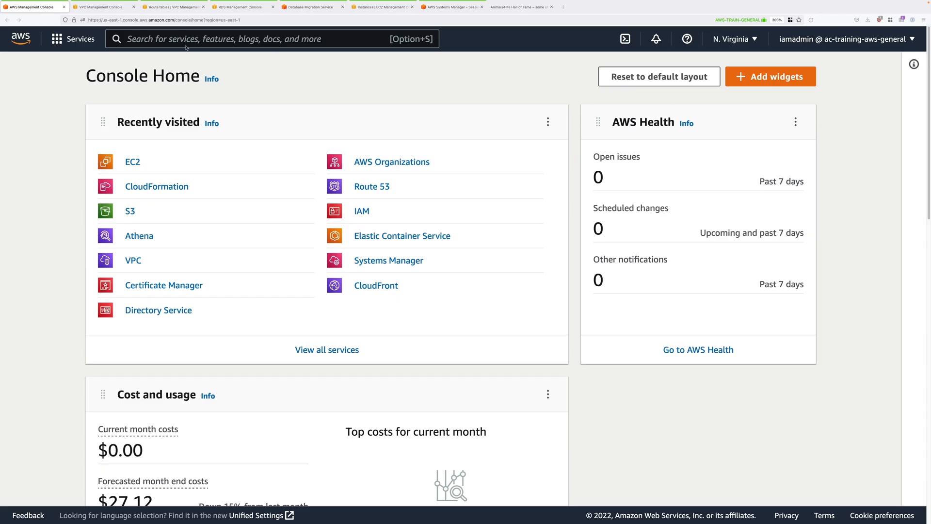
Step: Search 'ec2', go to the EC2 dashboard and list only the running instances
left_click(104, 6)
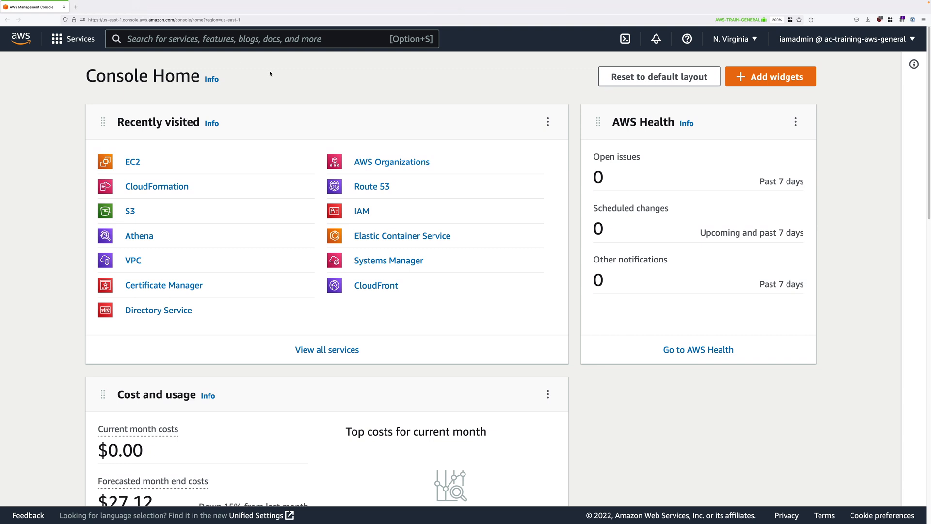
mouse_move(354, 109)
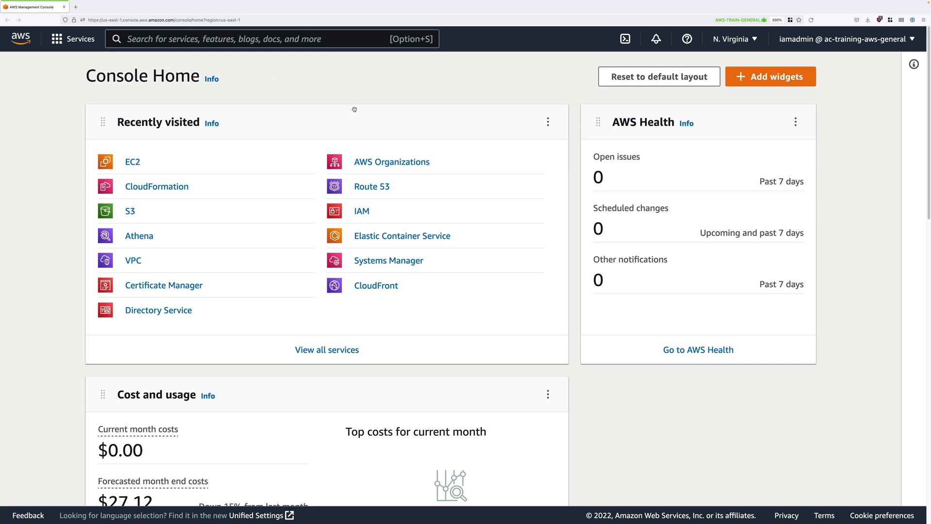
mouse_move(289, 73)
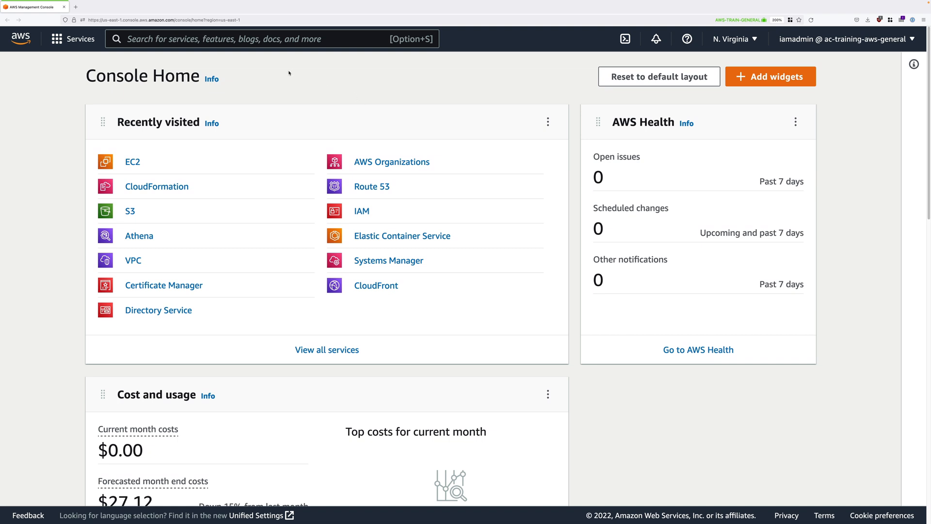
left_click(270, 39)
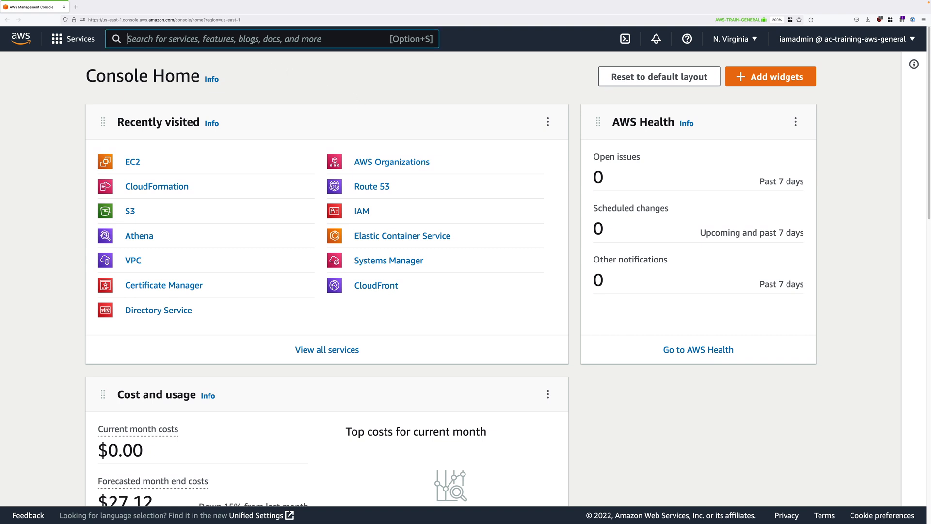
type("ec2")
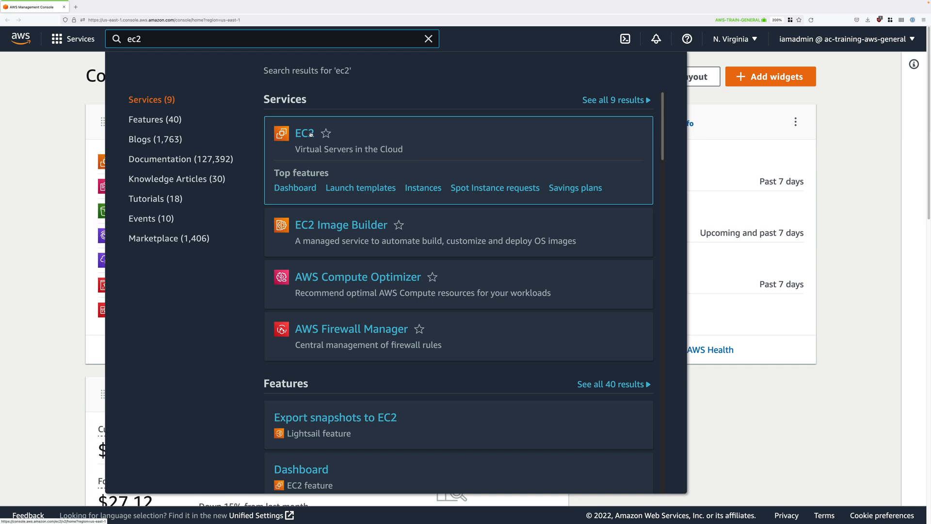
left_click(304, 133)
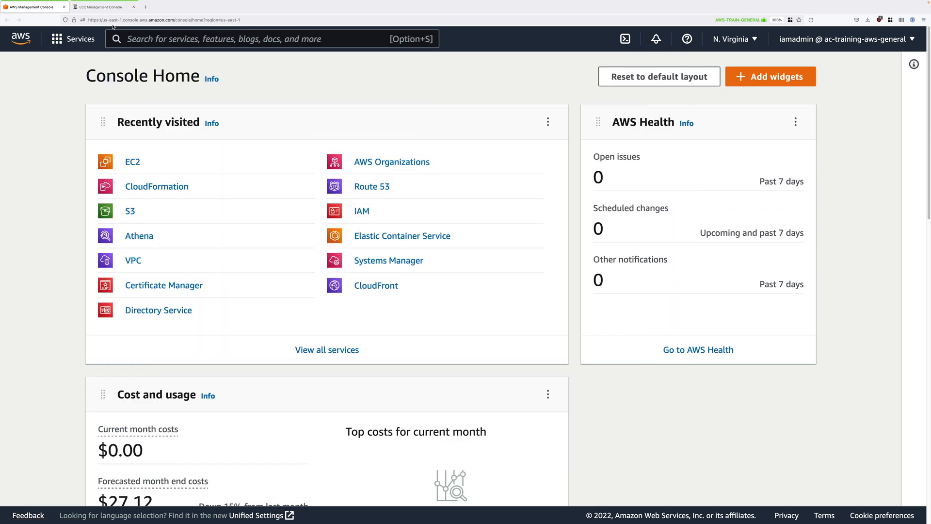
left_click(132, 162)
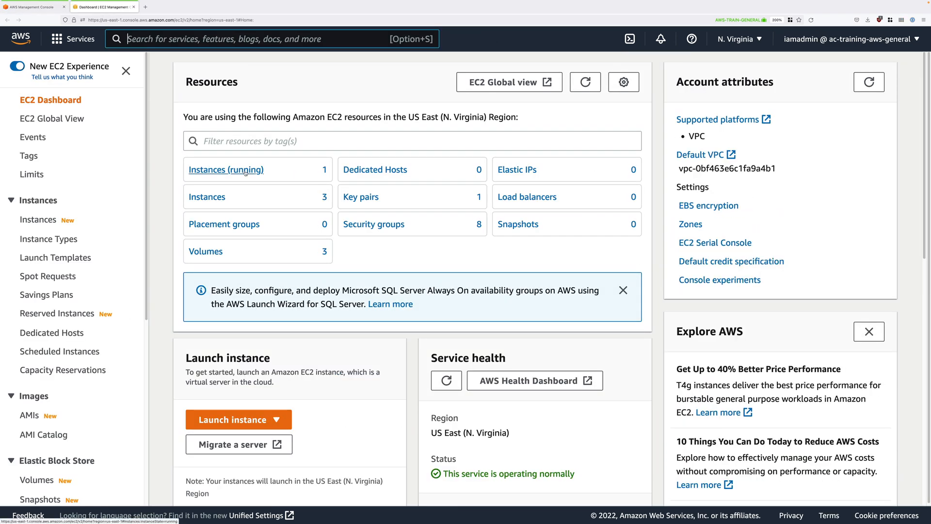
left_click(227, 170)
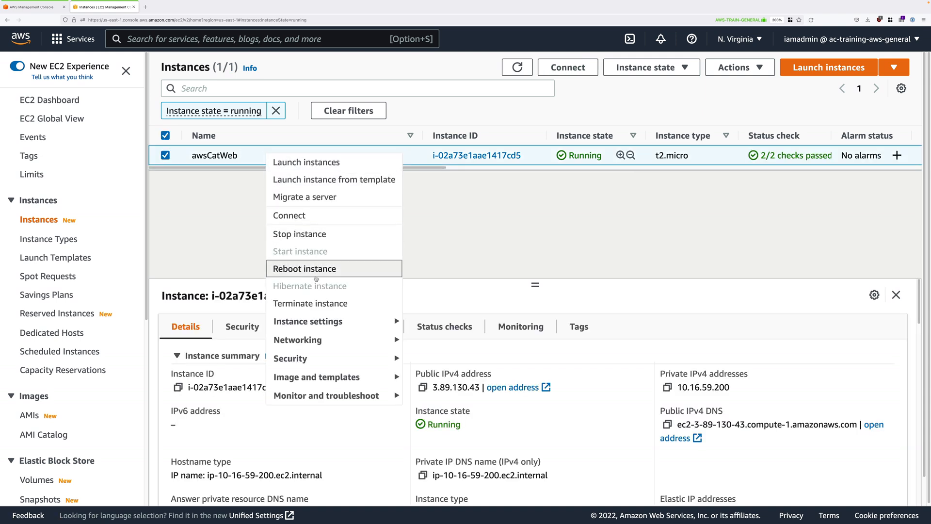
Step: Terminate the awsCatWeb instance and confirm, then search for 'rds'
left_click(310, 303)
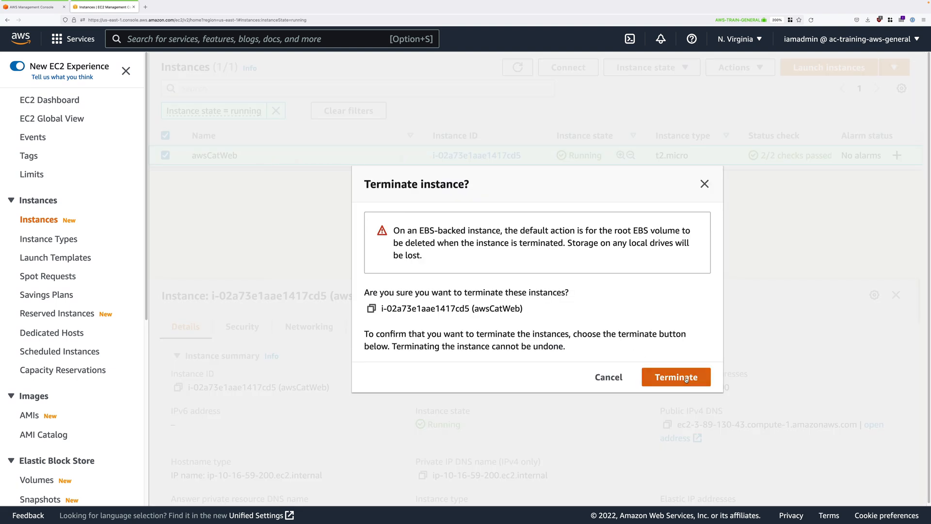
left_click(676, 377)
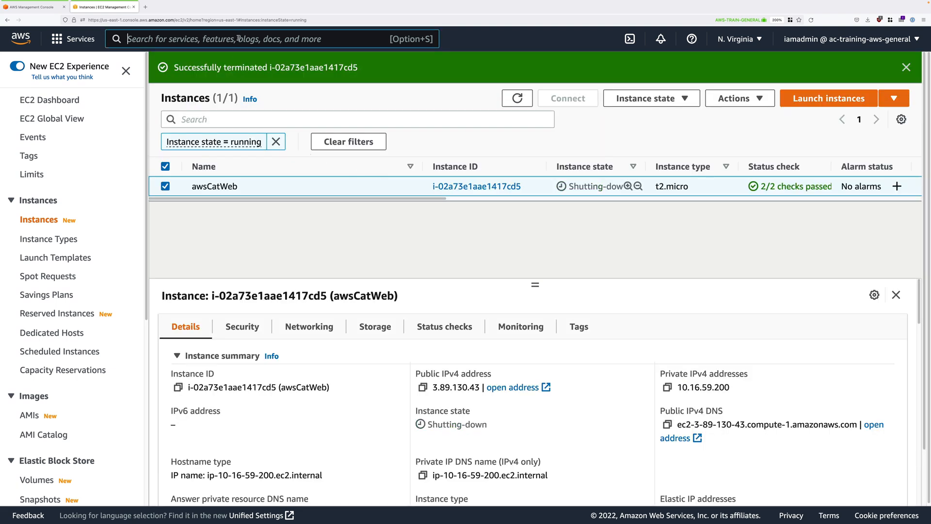
type("rds")
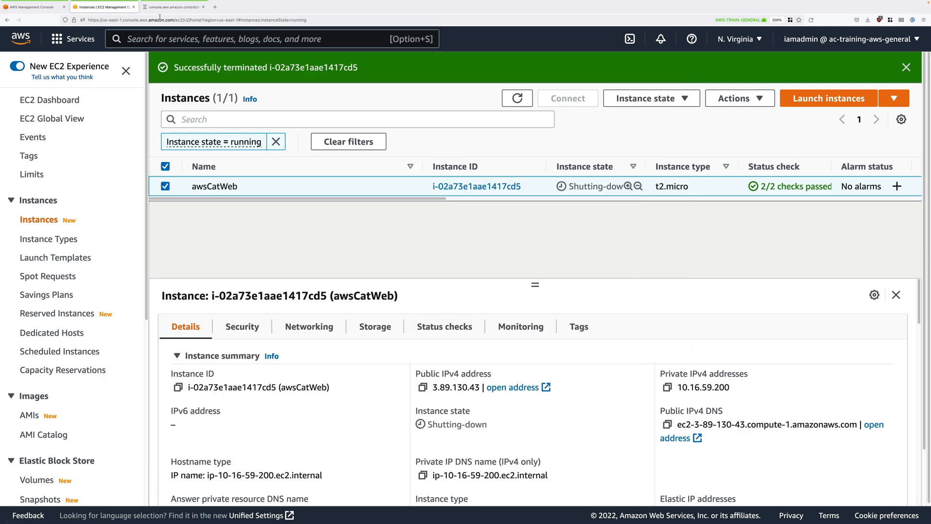
Step: In RDS Databases, select a4lwordpress and choose Actions > Delete
left_click(172, 6)
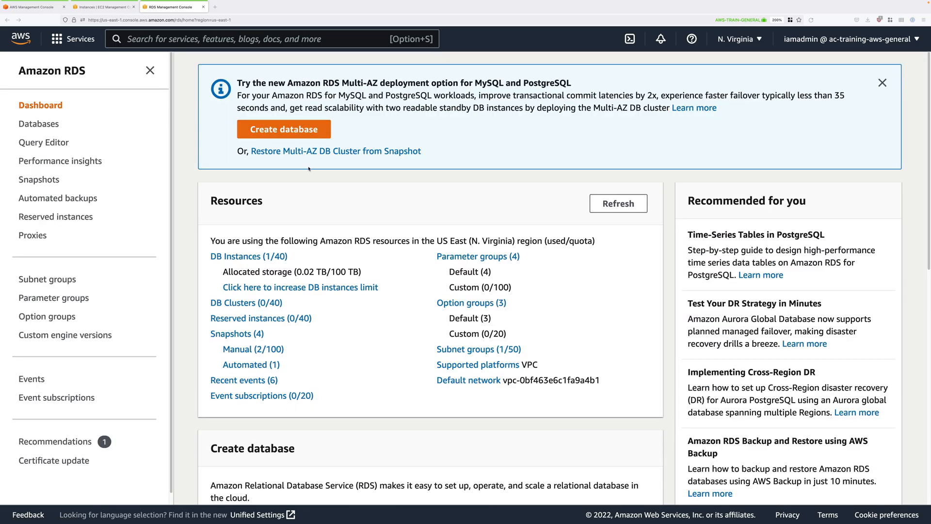
left_click(39, 124)
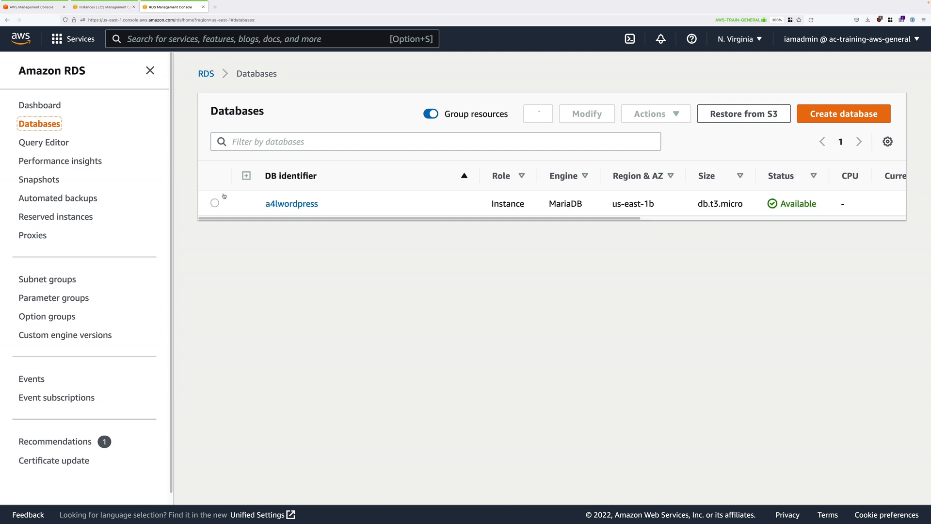
left_click(655, 114)
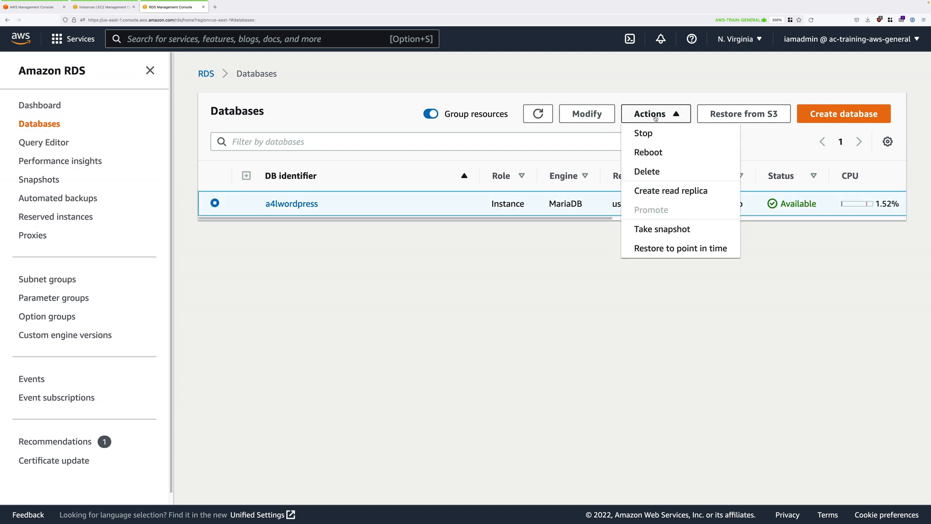
left_click(646, 171)
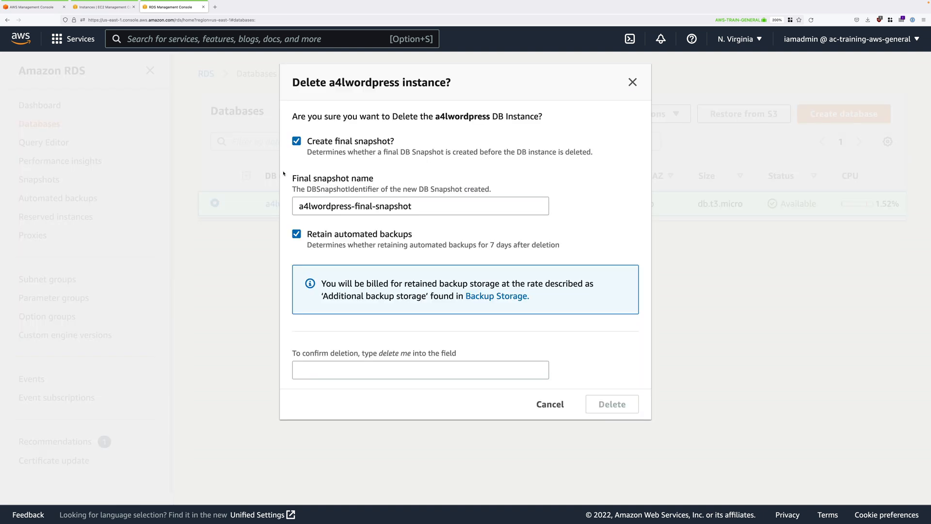
Step: Delete it with no final snapshot, no retained backups, acknowledgement ticked and 'delete me' typed
left_click(297, 141)
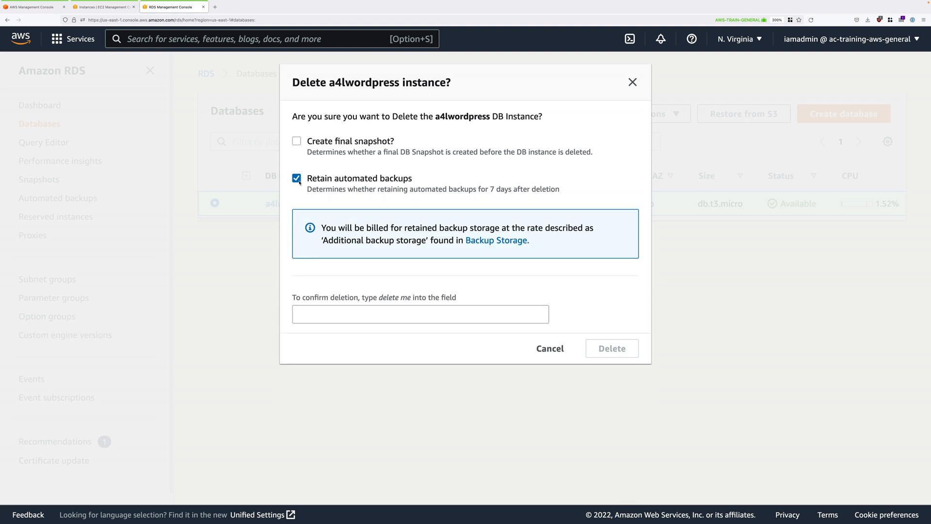
left_click(296, 178)
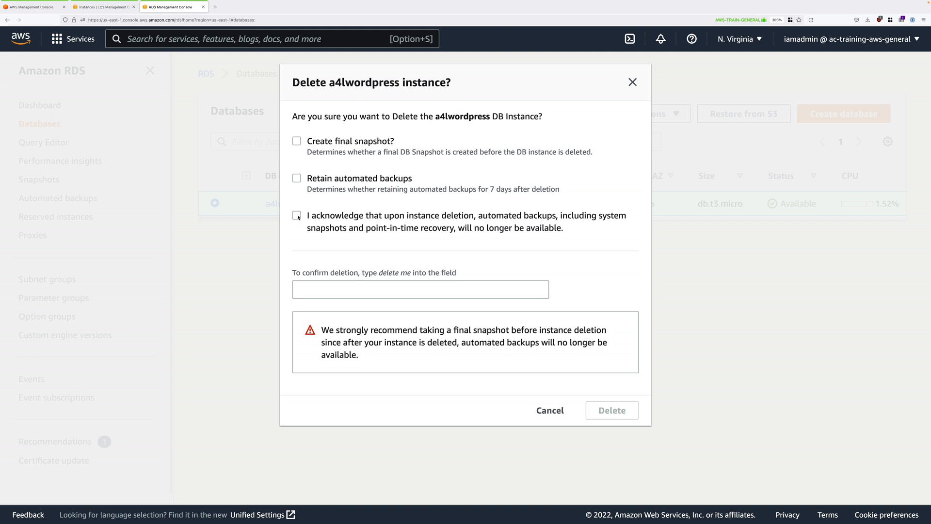
left_click(296, 215)
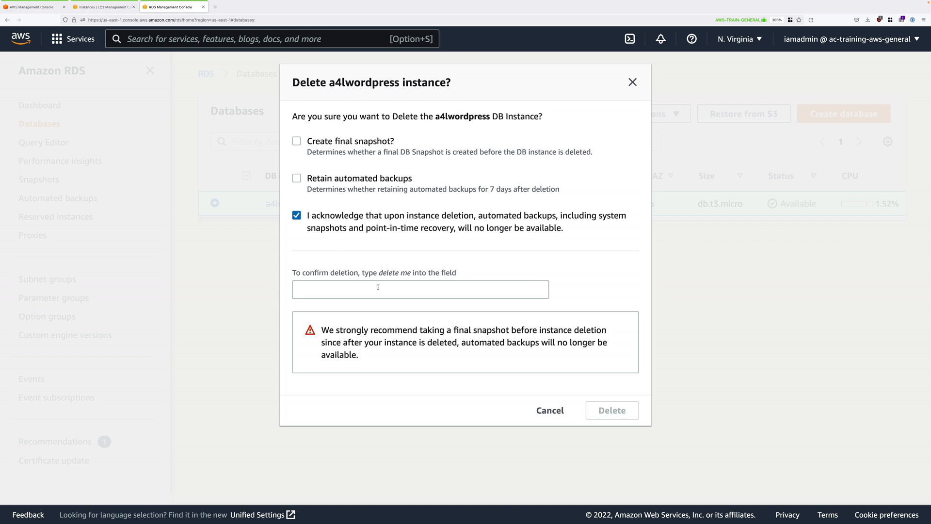
type("d")
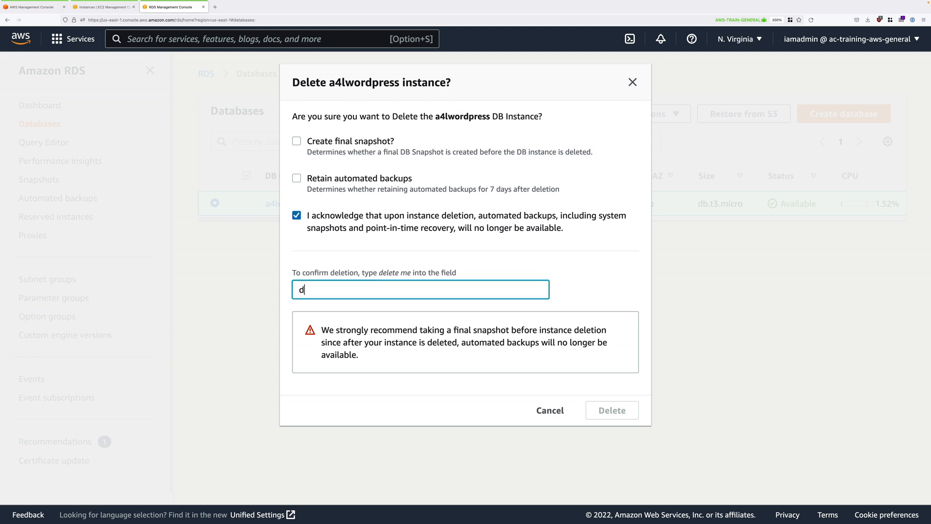
type("elete me")
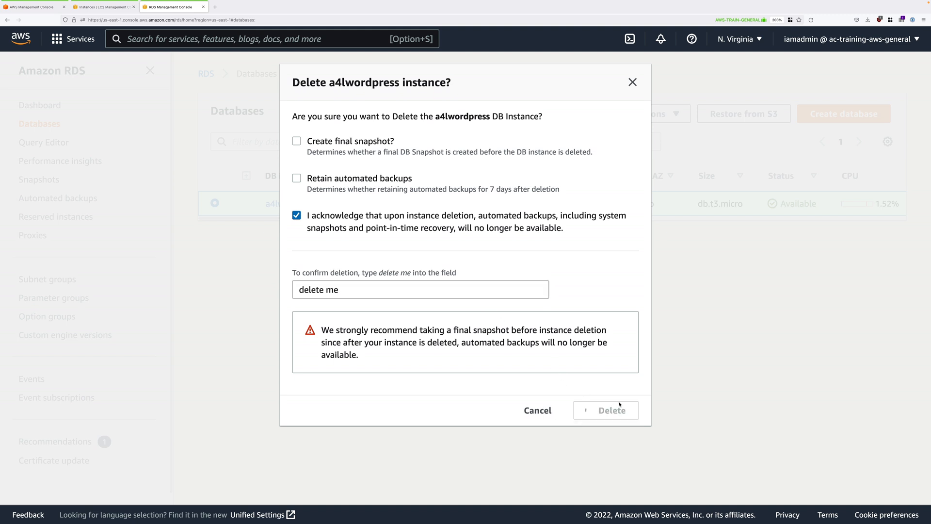
left_click(605, 411)
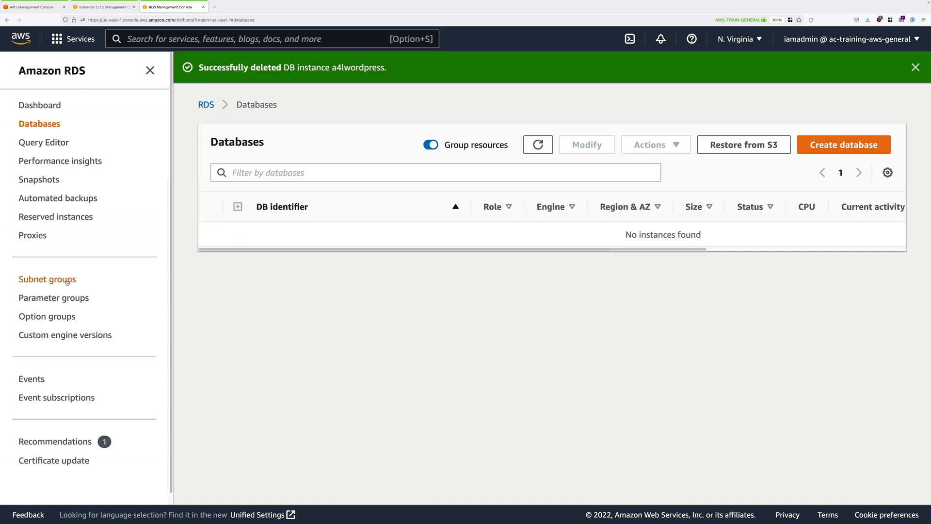
Step: Delete the a4ldbsngroup DB subnet group, then search 'dms' and go to Database Migration Service
left_click(48, 280)
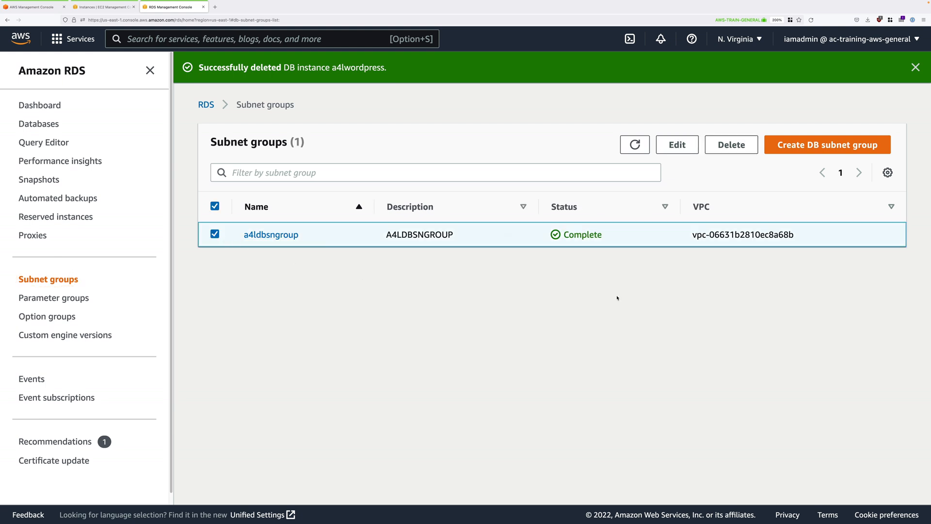
mouse_move(732, 144)
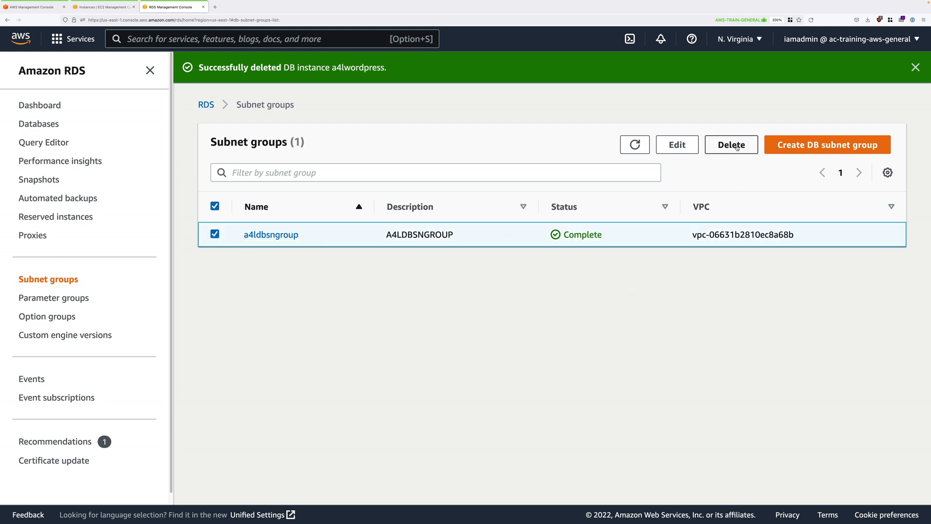
left_click(731, 145)
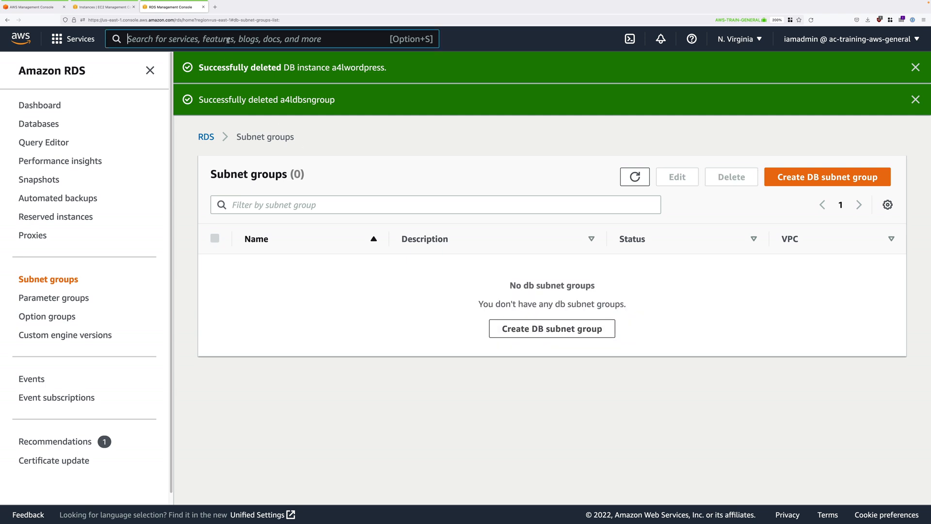
type("dms")
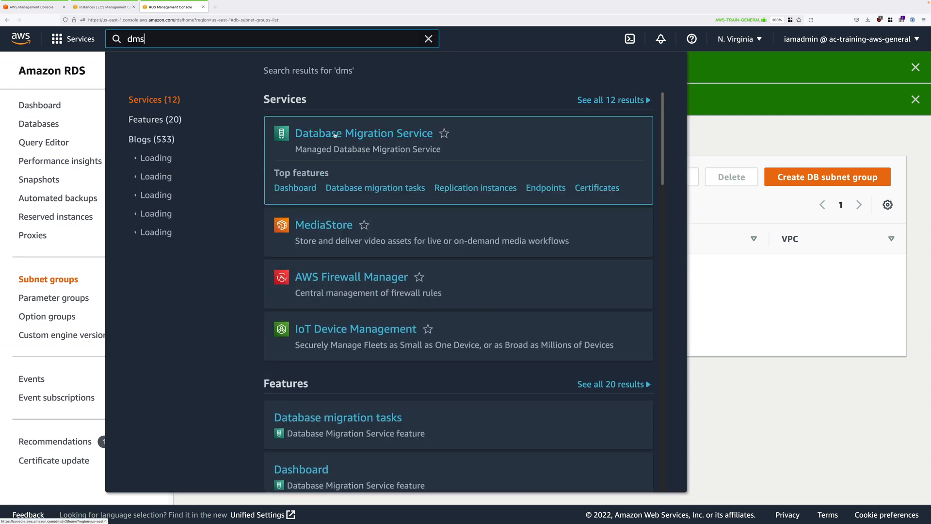
left_click(363, 133)
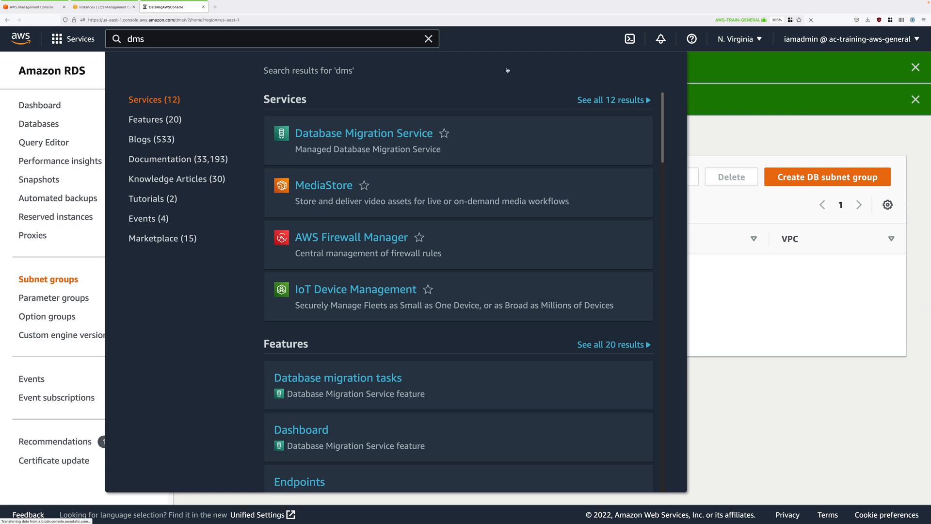
left_click(363, 132)
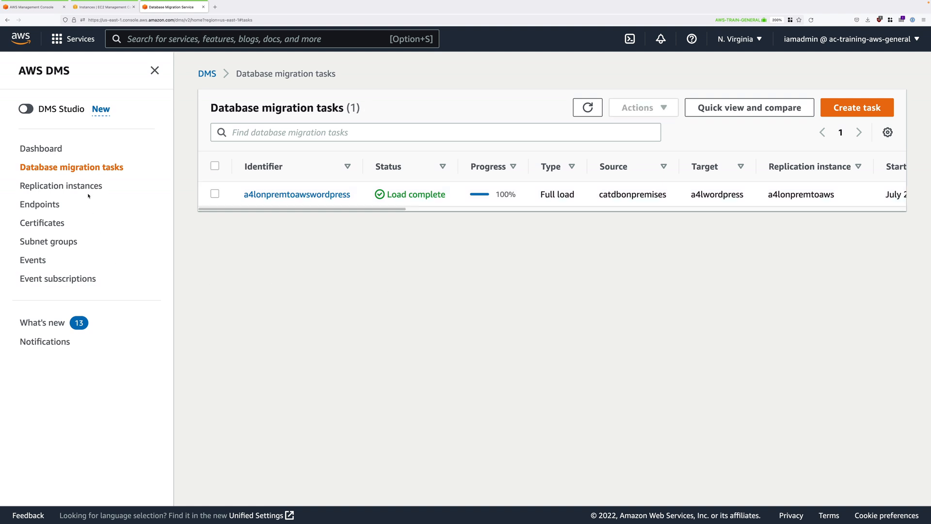
Step: In Replication instances, select a4lonpremtoaws and confirm Actions > Delete
left_click(61, 185)
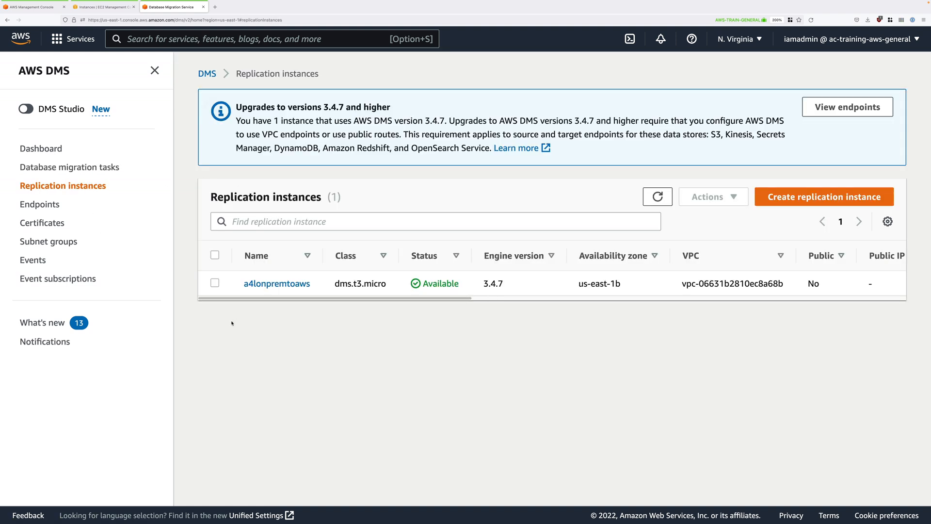
left_click(214, 283)
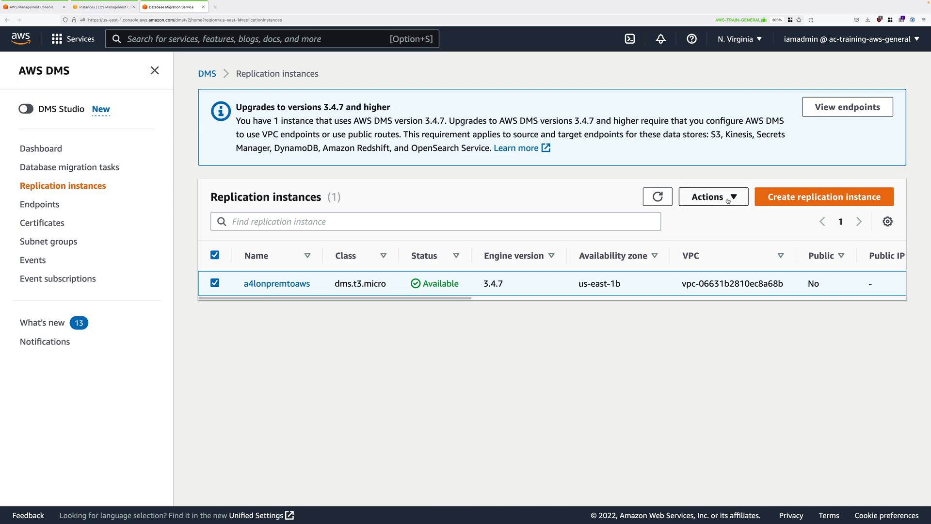
left_click(712, 196)
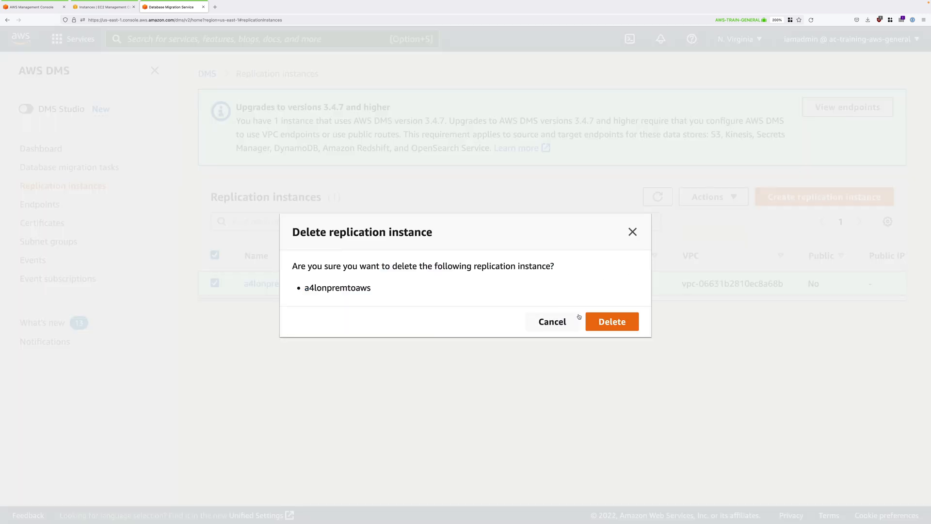
left_click(611, 321)
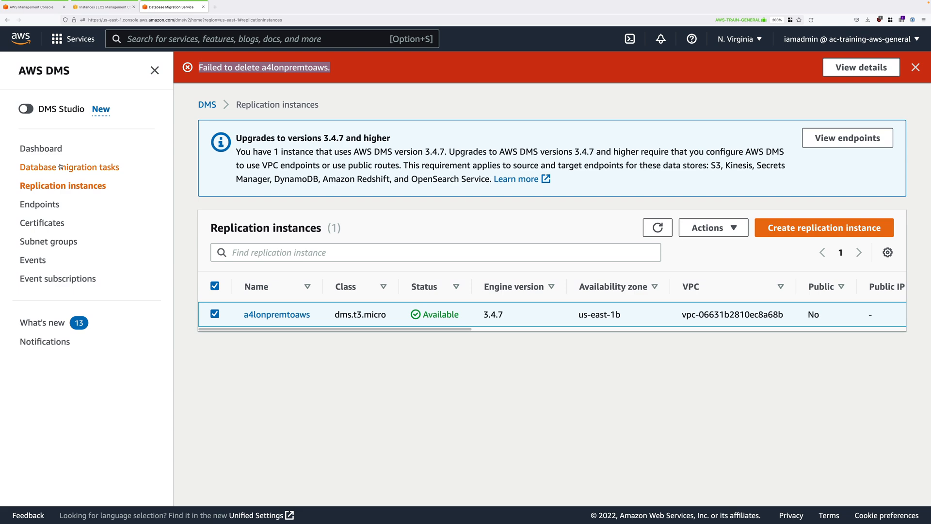
Step: Dismiss the failed-deletion message, retry deleting the replication instance, then show Endpoints
left_click(71, 166)
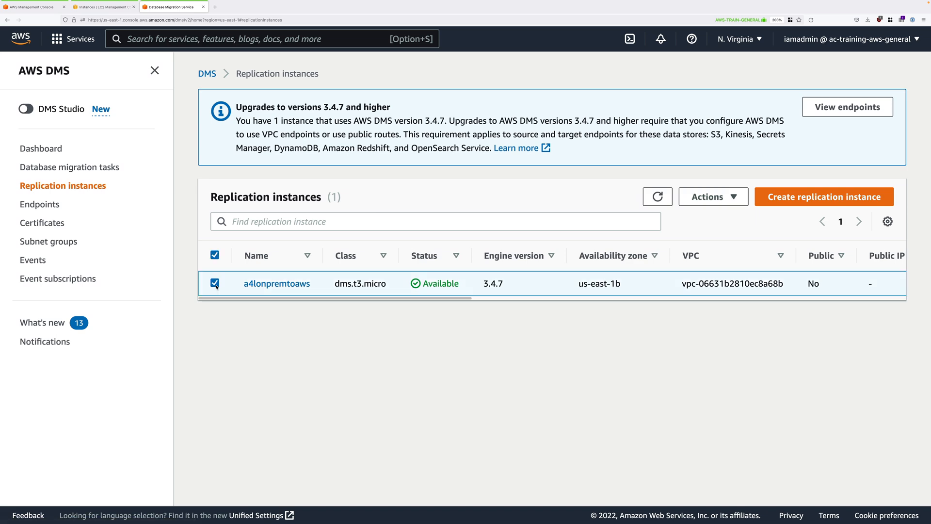
left_click(712, 196)
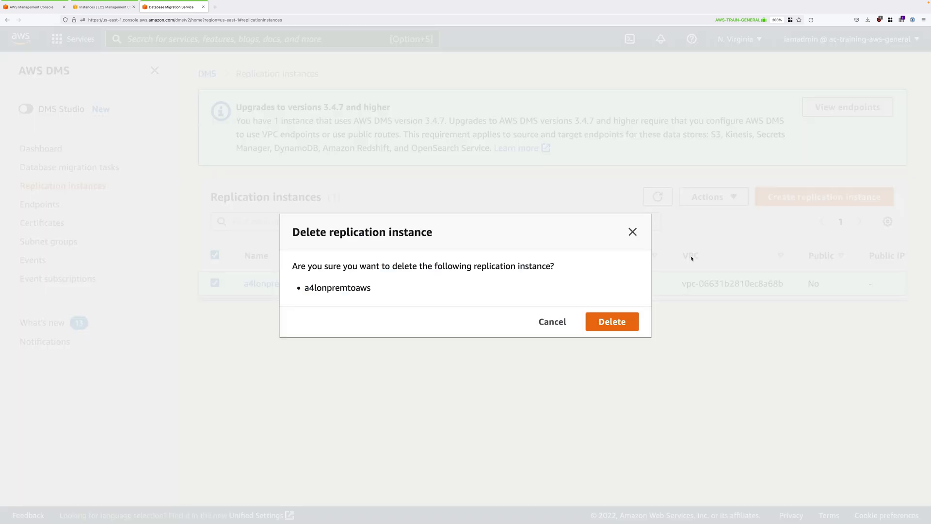
left_click(612, 321)
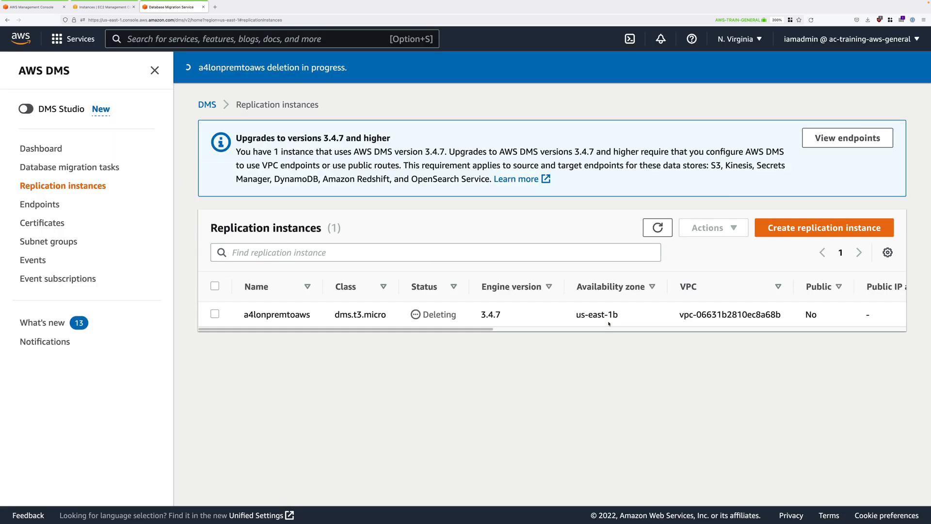
left_click(40, 204)
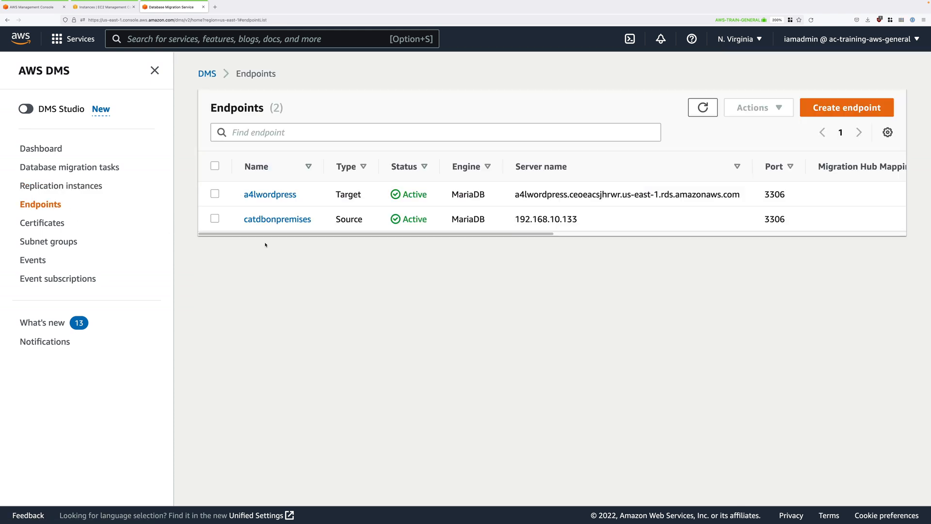
Step: Delete the a4lwordpress and catdbonpremises DMS endpoints, confirming each
left_click(215, 194)
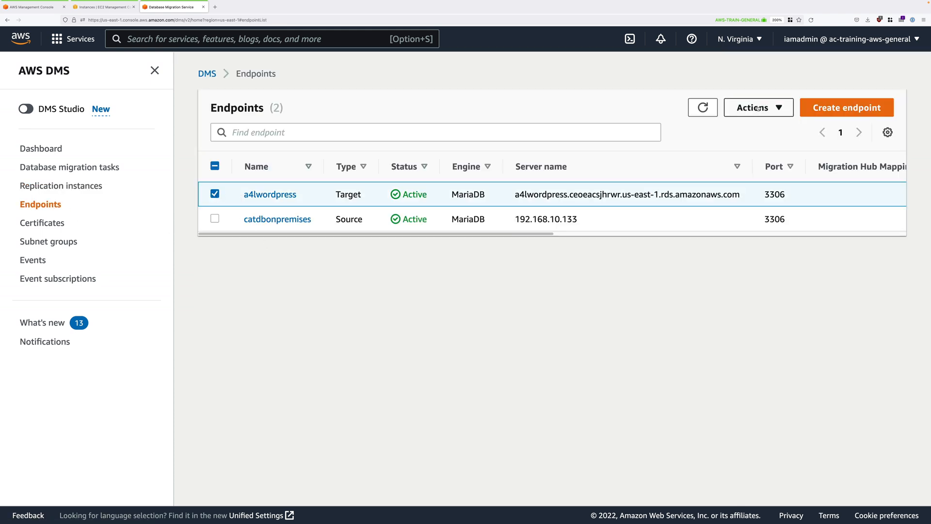
left_click(758, 107)
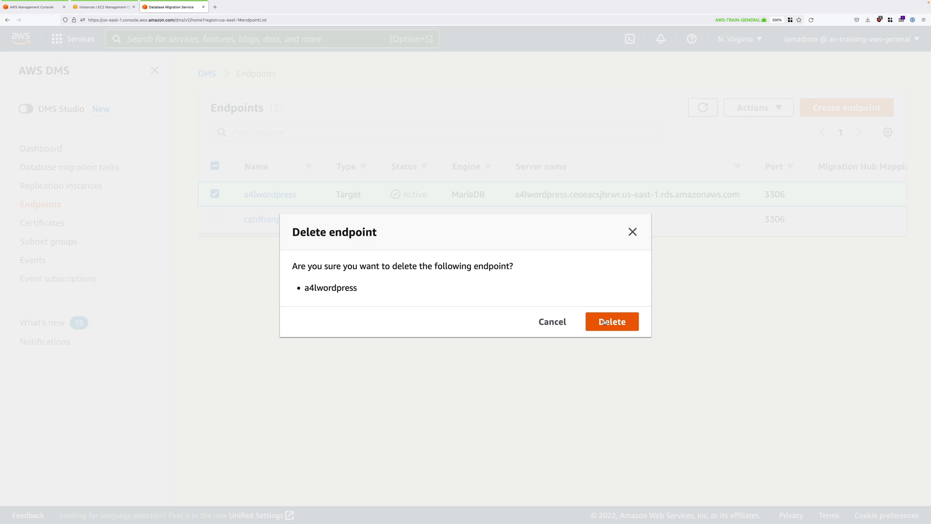
left_click(611, 321)
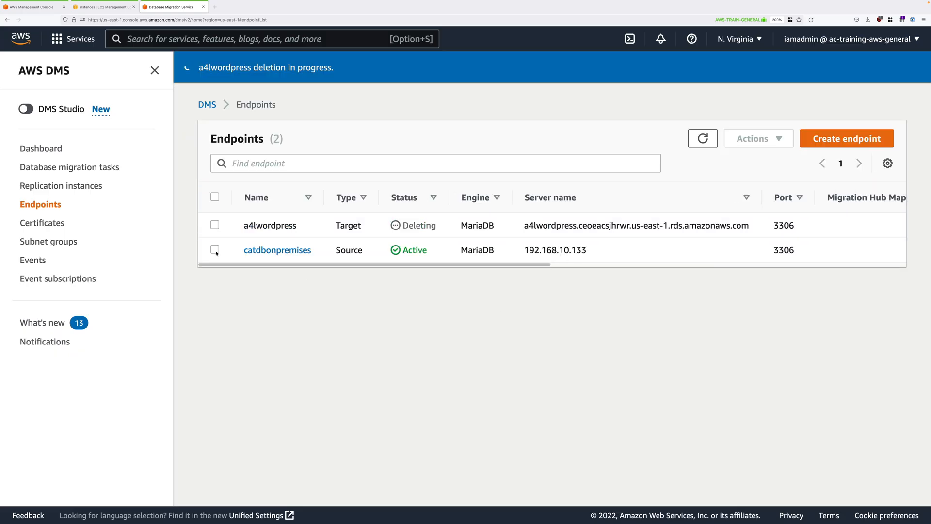
left_click(758, 138)
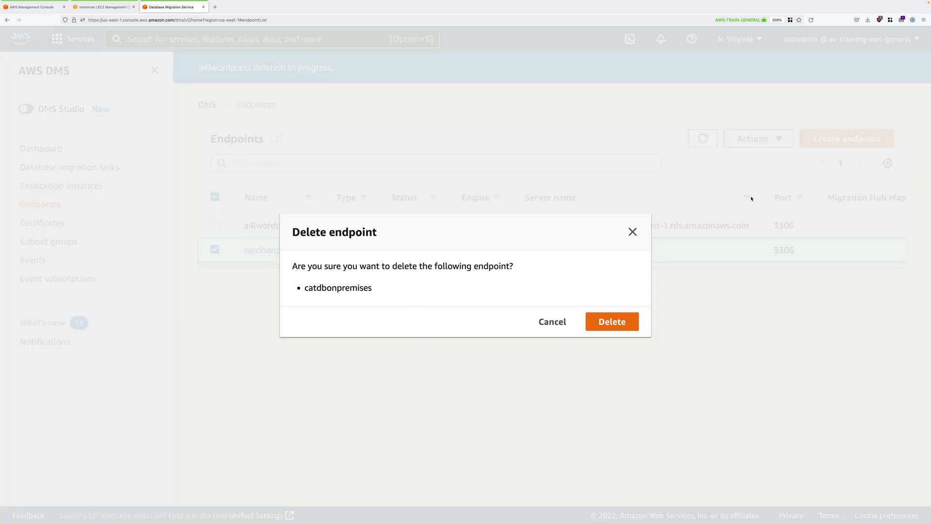
left_click(611, 321)
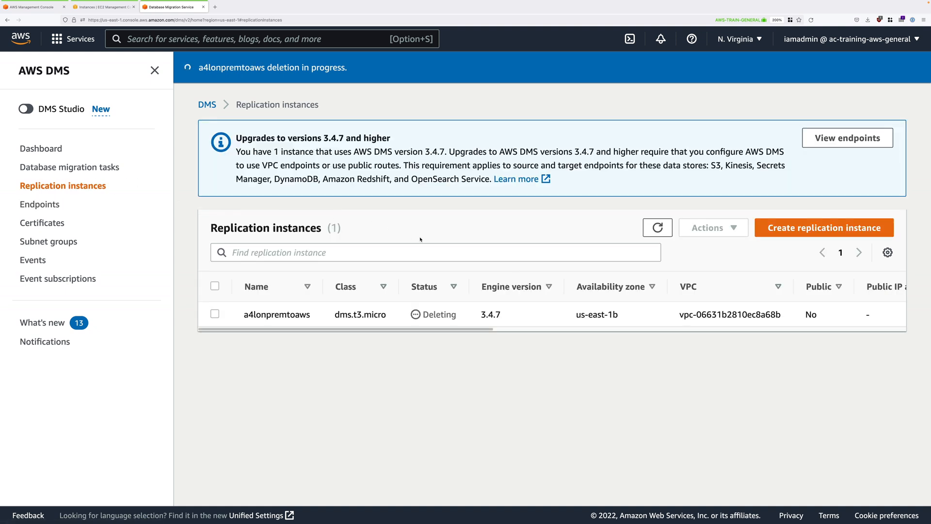
Step: Refresh until a4lonpremtoaws disappears, then go to DMS Subnet groups
left_click(656, 227)
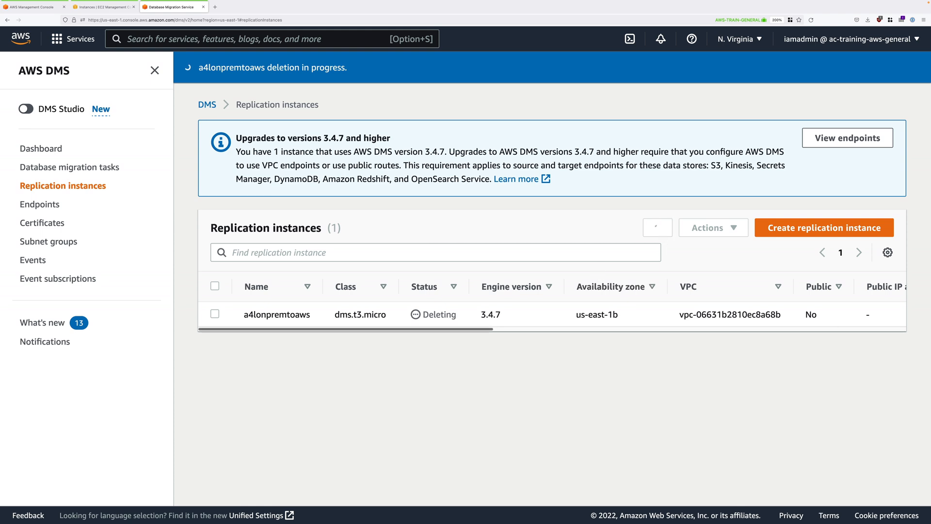
left_click(657, 227)
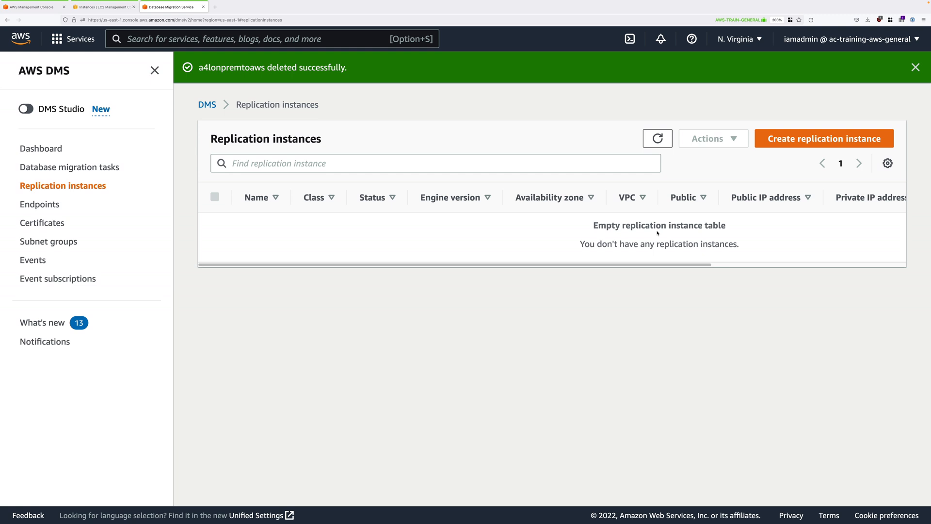
left_click(49, 241)
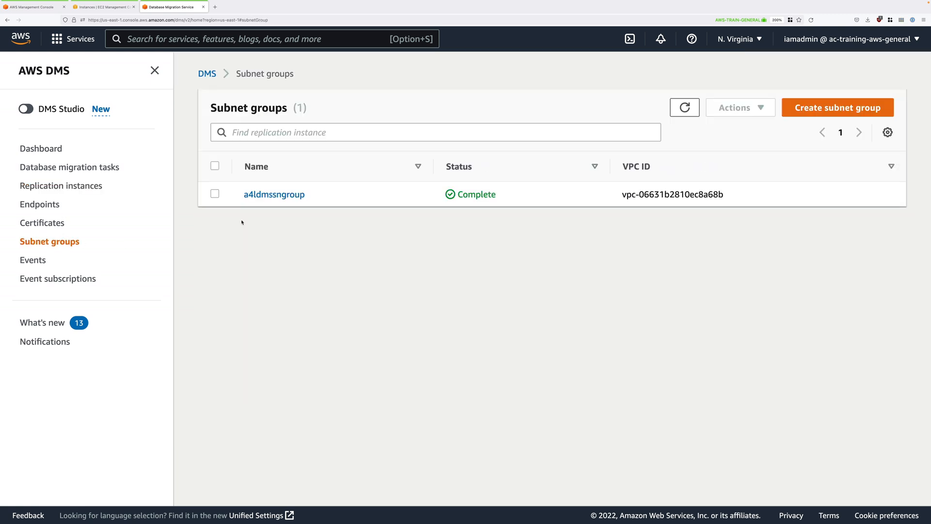
Step: Delete the a4ldmssngroup DMS subnet group and confirm, then start searching 'vpc'
left_click(215, 194)
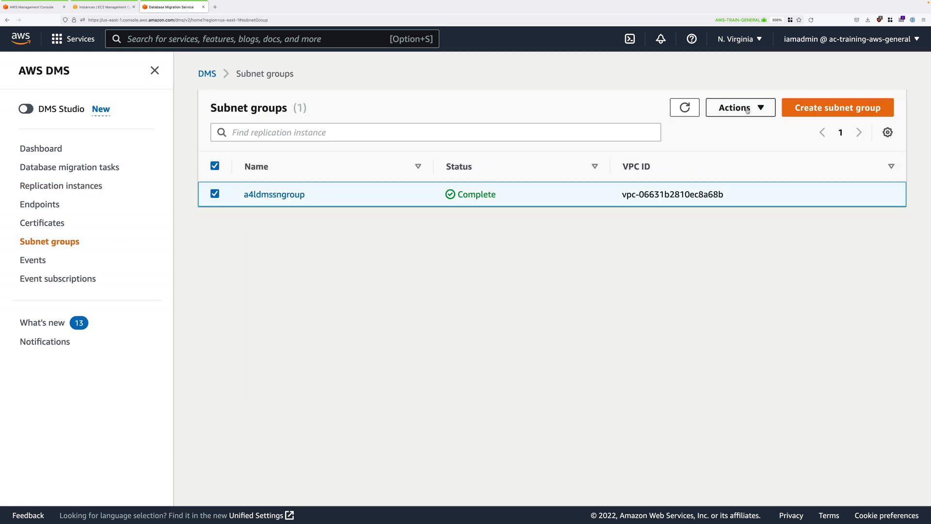
left_click(735, 108)
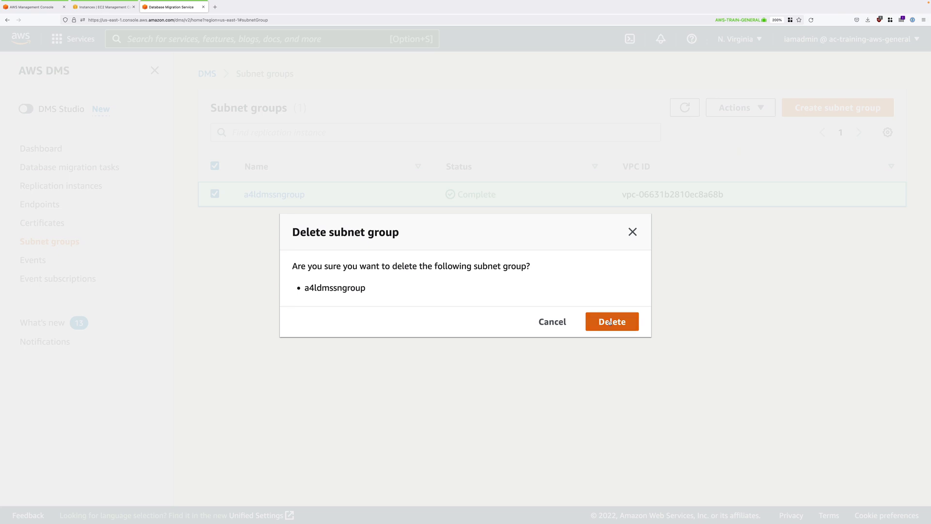
left_click(611, 321)
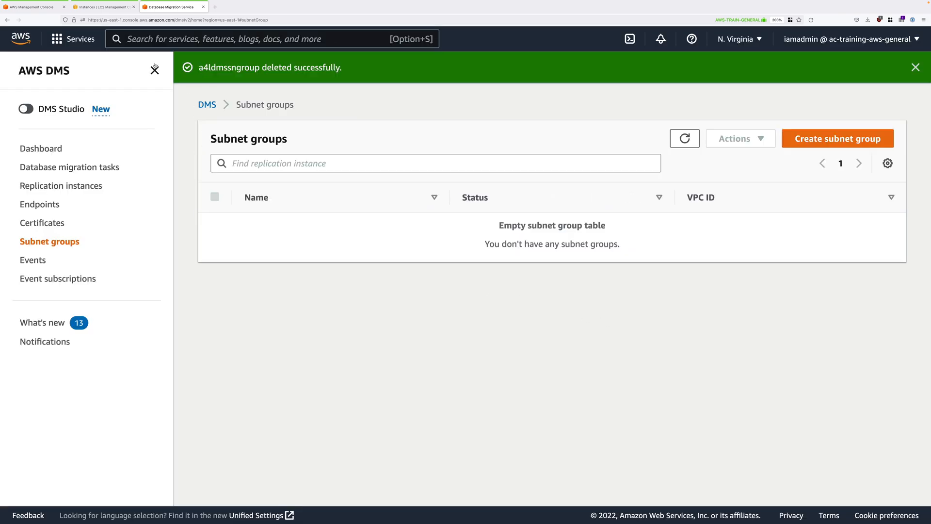
type("vpc")
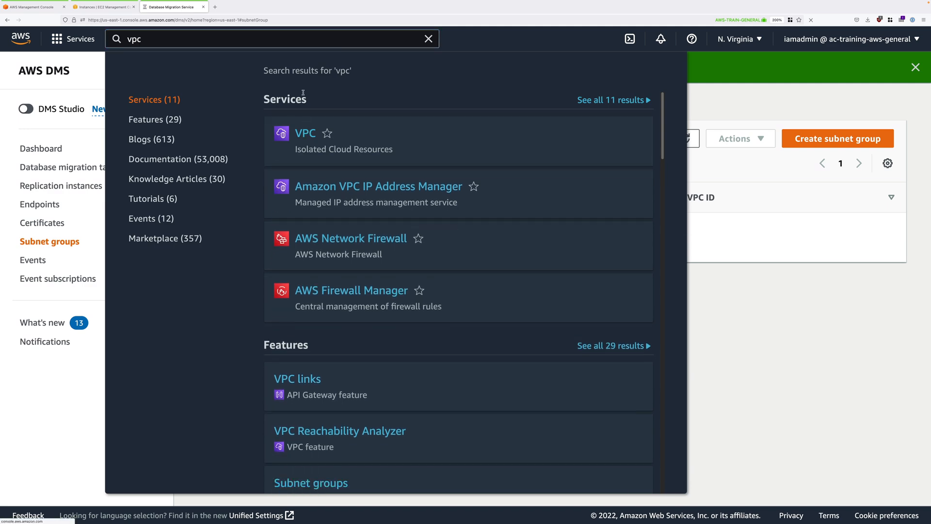
Step: In VPC, remove the 10.16.0.0/16 peering route from onpremPublicRT and save changes
left_click(305, 132)
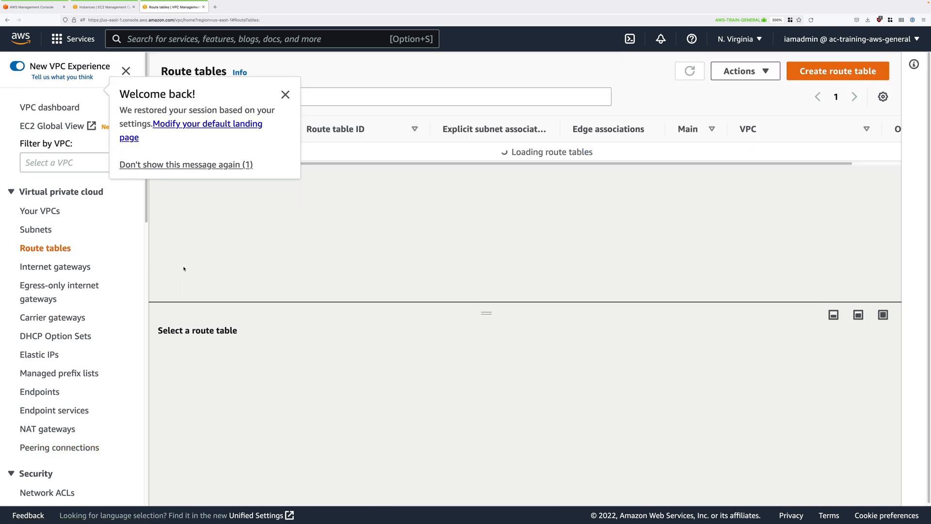
left_click(285, 95)
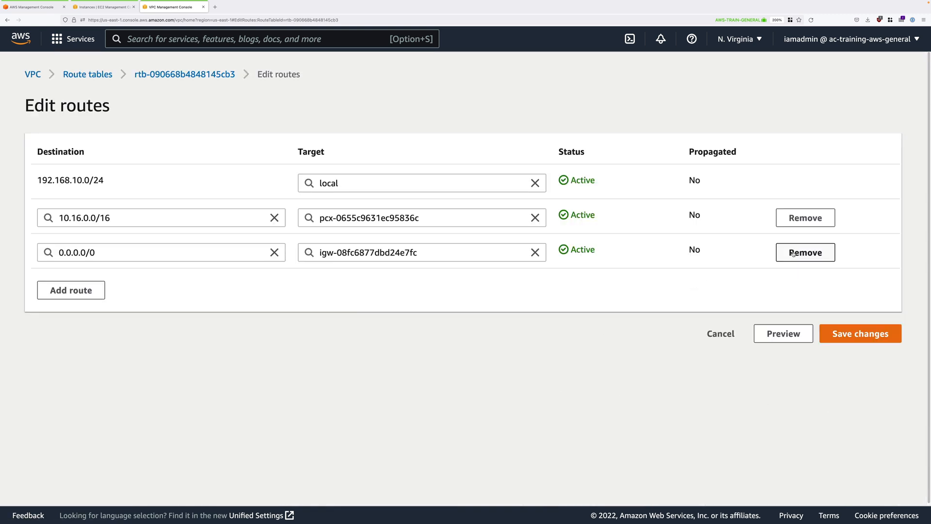
left_click(805, 217)
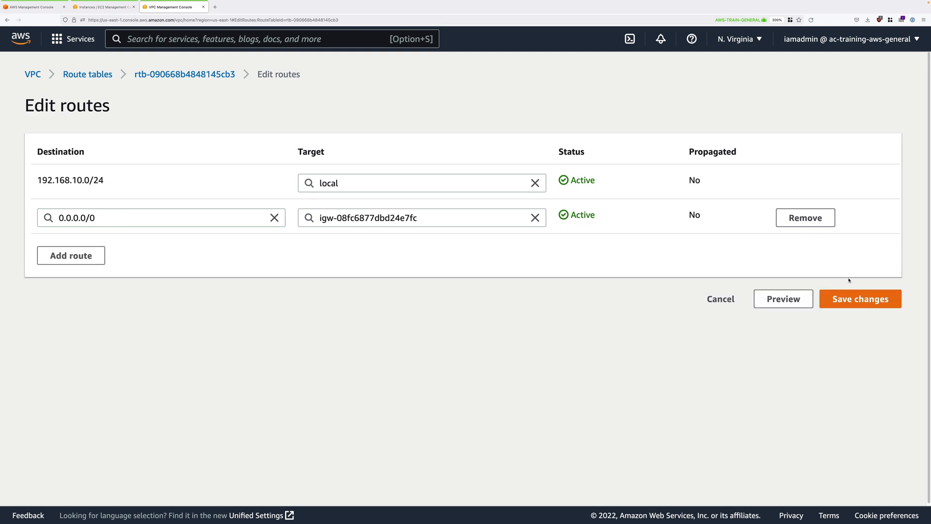
left_click(859, 299)
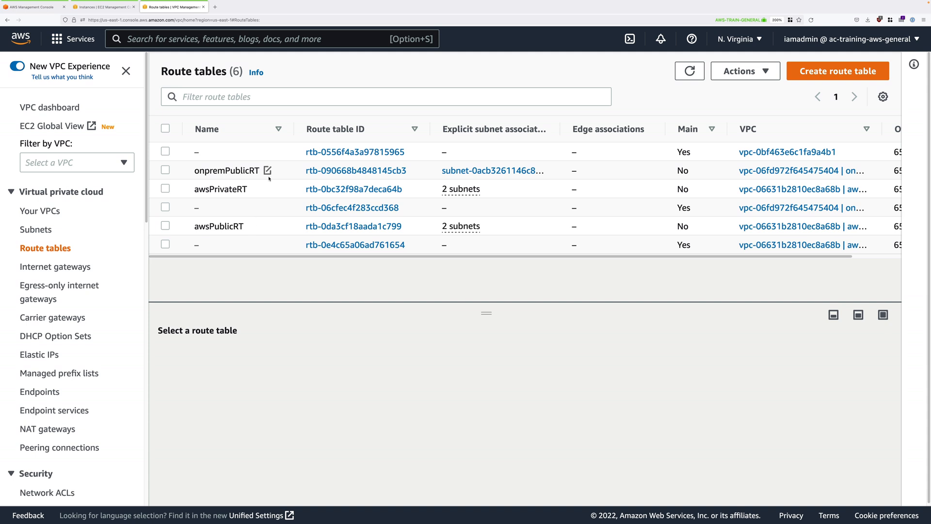
Step: Remove the 192.168.10.0/24 peering route from awsPrivateRT via Edit routes
left_click(164, 188)
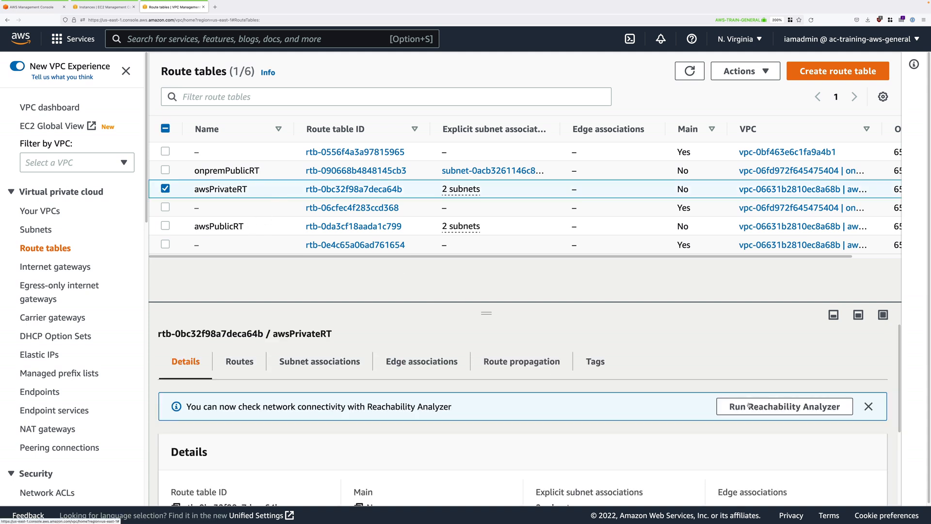
left_click(239, 361)
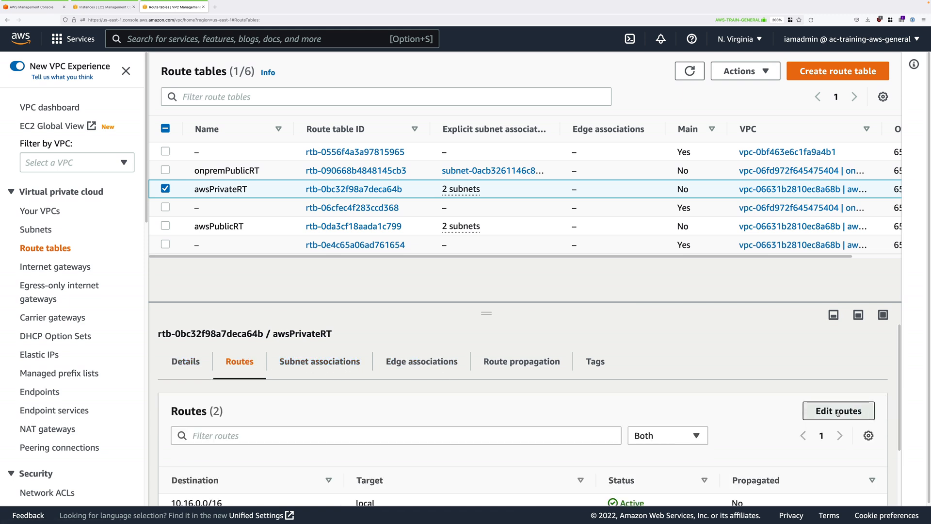
left_click(838, 410)
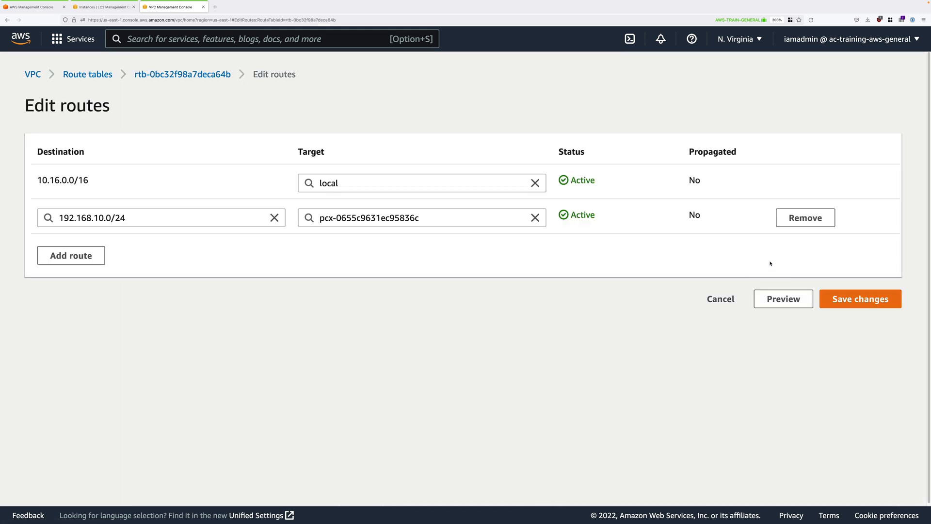
left_click(859, 299)
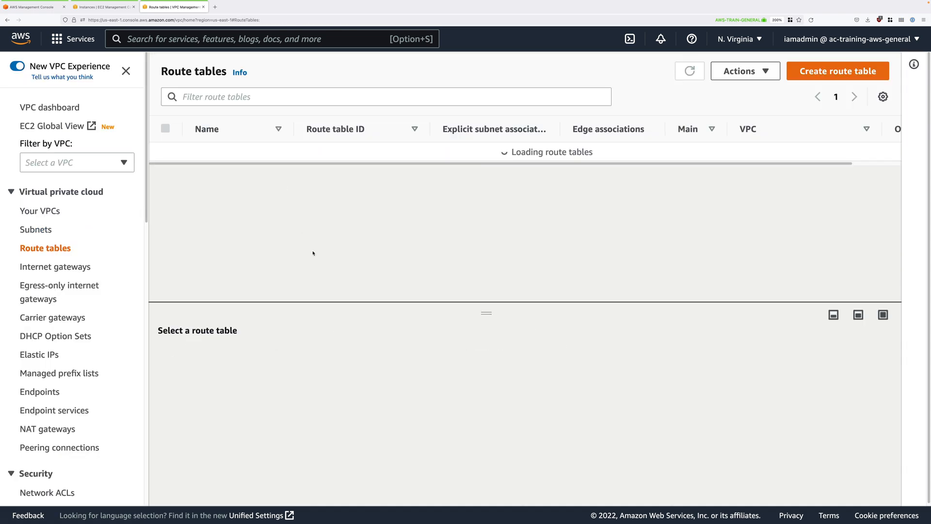
Step: Remove the 192.168.10.0/24 peering route from awsPublicRT via Edit routes
left_click(219, 225)
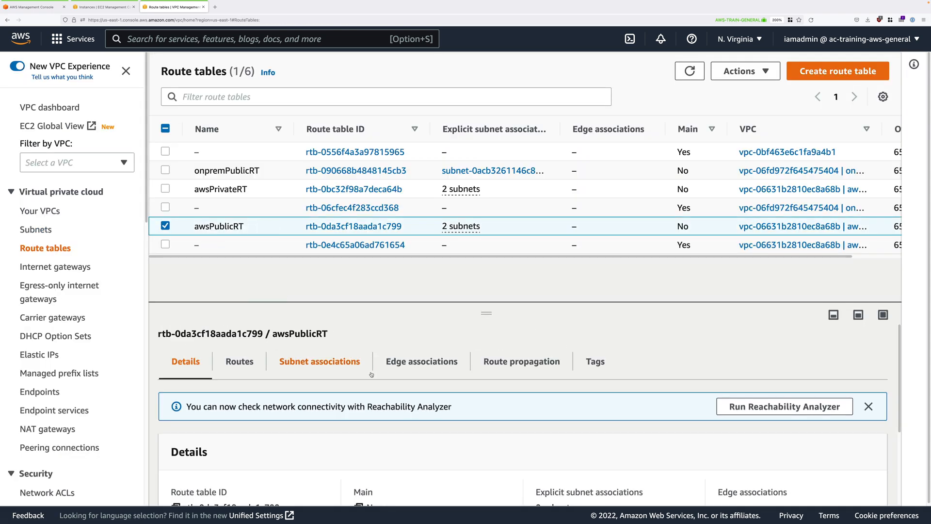
left_click(239, 360)
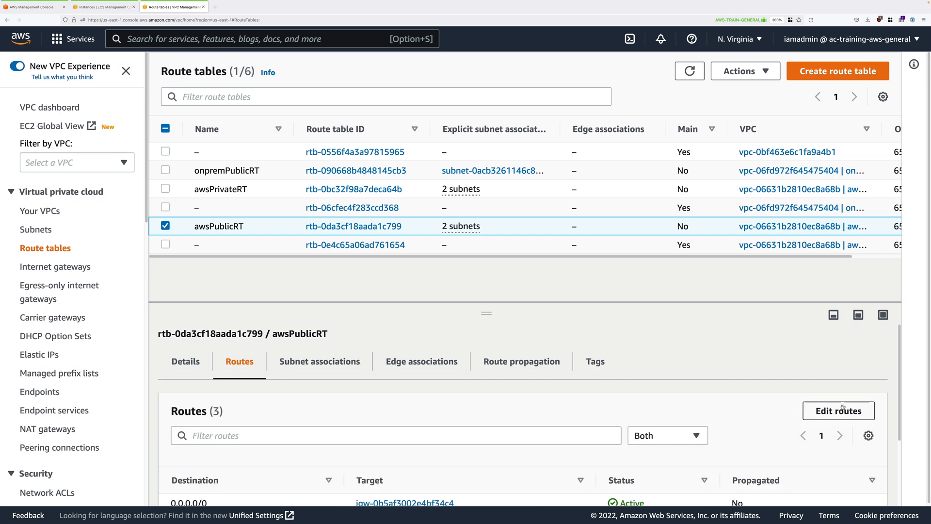
left_click(838, 410)
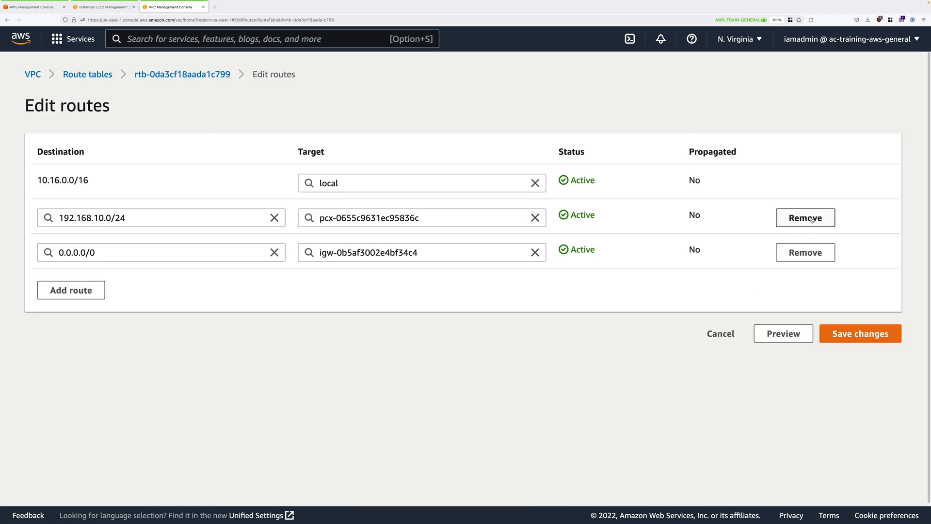
left_click(859, 333)
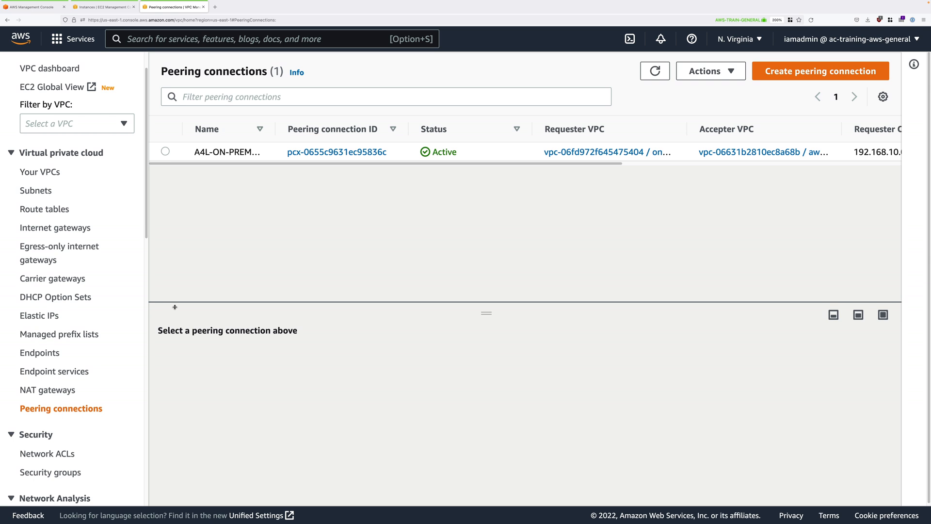
Step: Delete the A4L-ON-PREMISES-TO-AWS peering connection typing 'delete', then search 'cloudf'
left_click(165, 152)
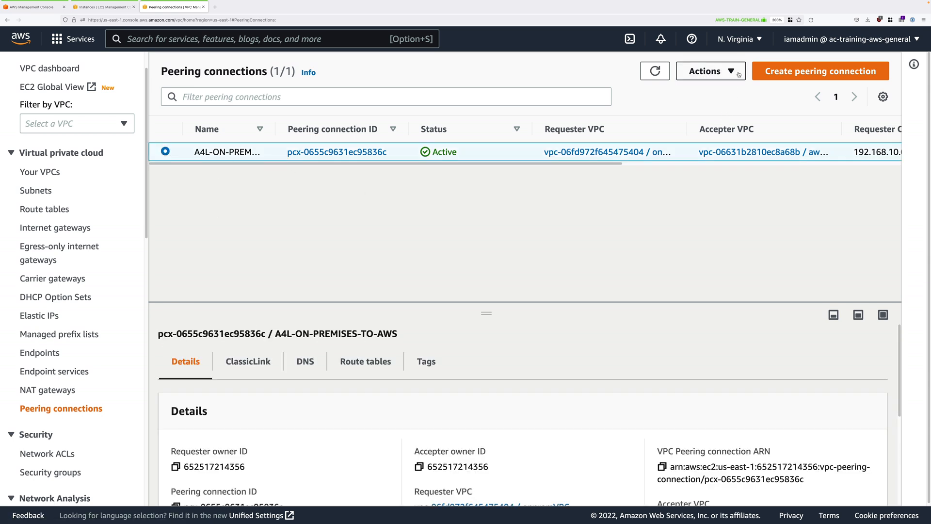
left_click(710, 71)
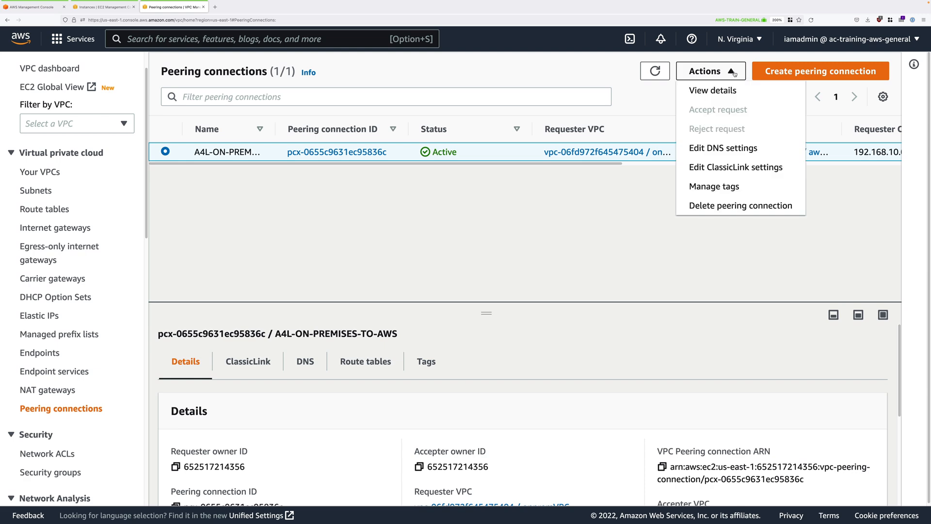
left_click(740, 204)
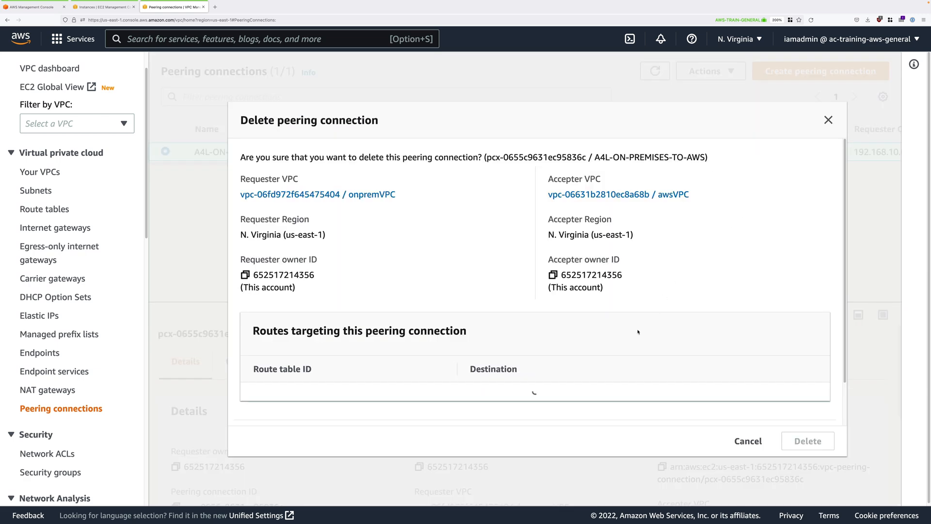
type("d")
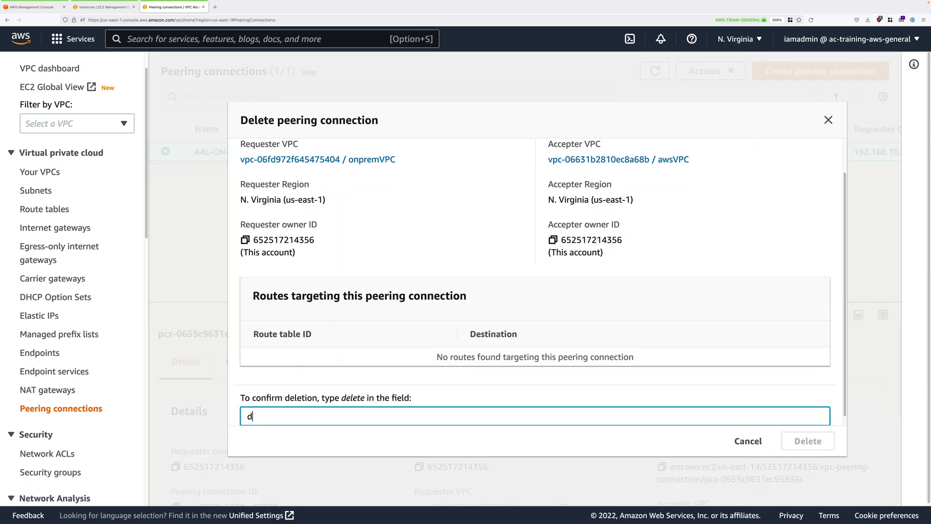
type("elete")
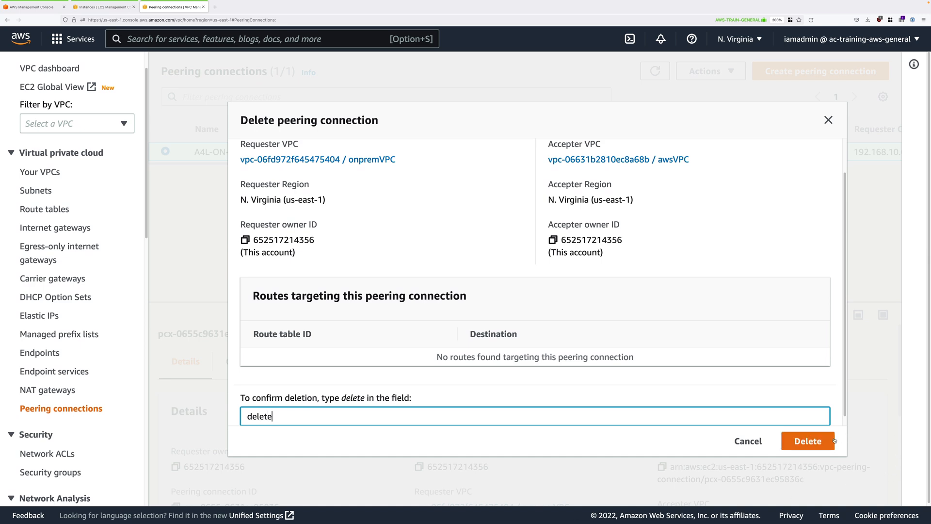
type("cloudf")
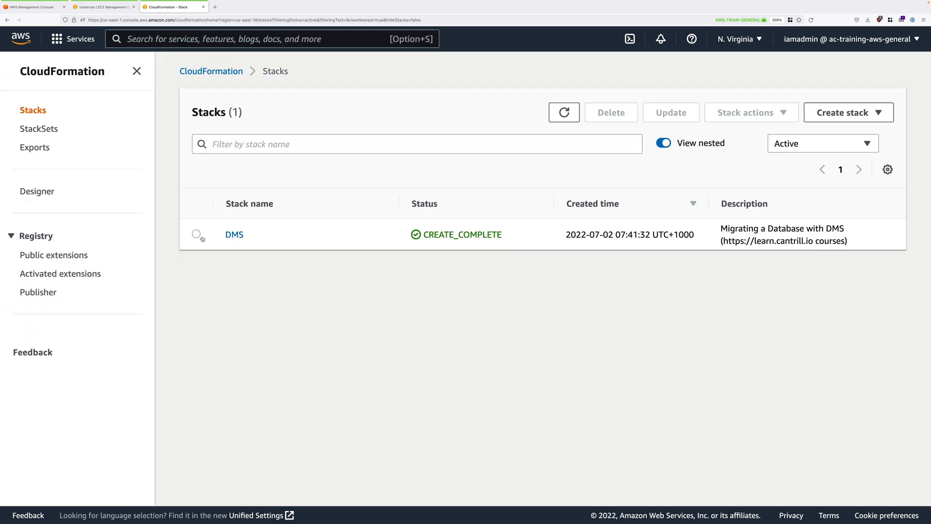
Step: Select the DMS CloudFormation stack and confirm Delete stack so it shows DELETE_IN_PROGRESS
left_click(195, 234)
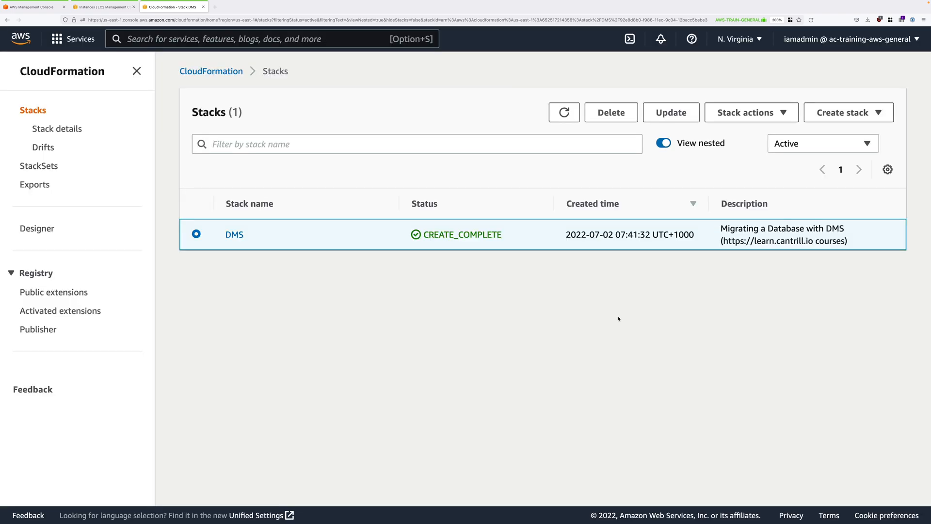
left_click(611, 112)
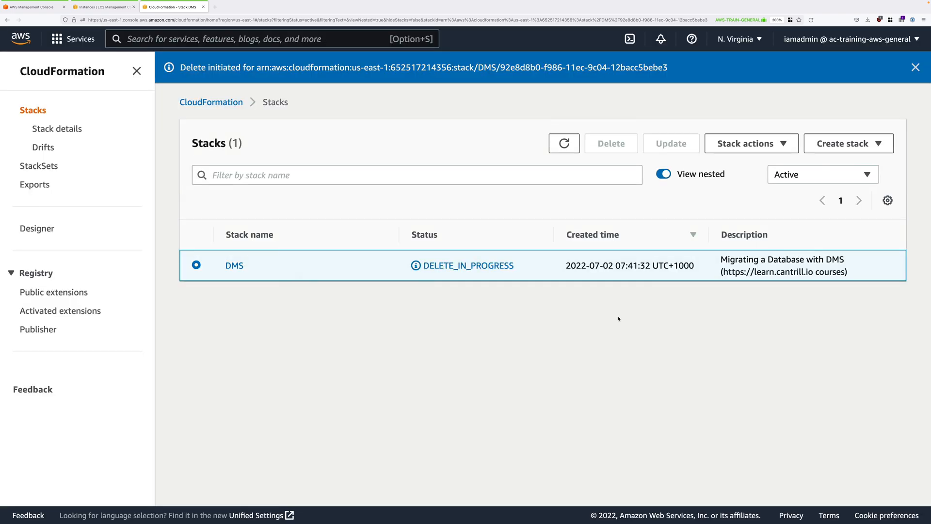